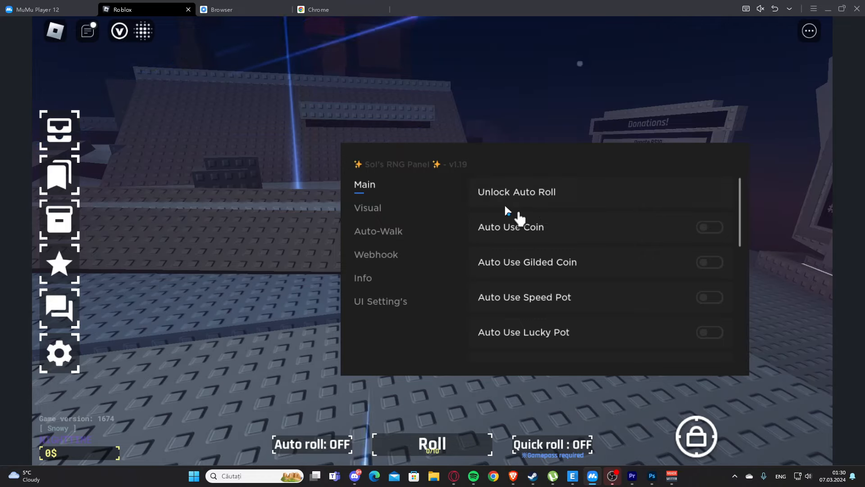
pyautogui.moveTo(502, 201)
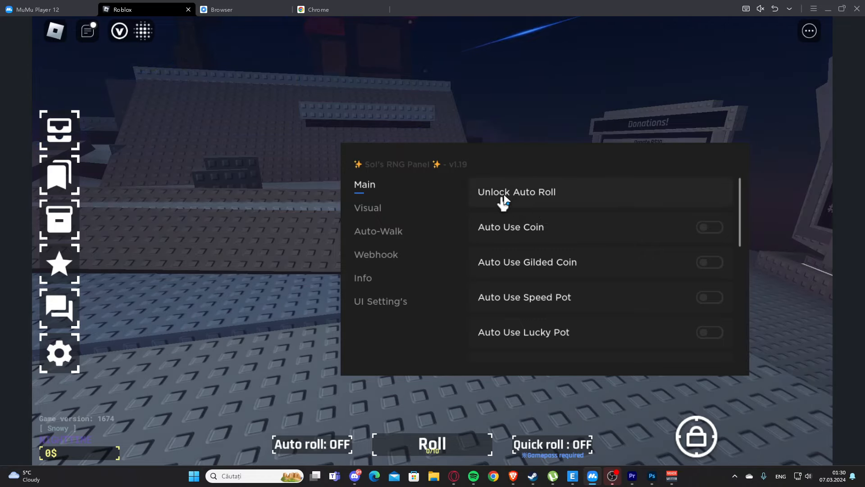
# - Unlock Auto Roll, then enable the Auto Use Coin and Auto Use Speed Pot toggles
pyautogui.click(516, 192)
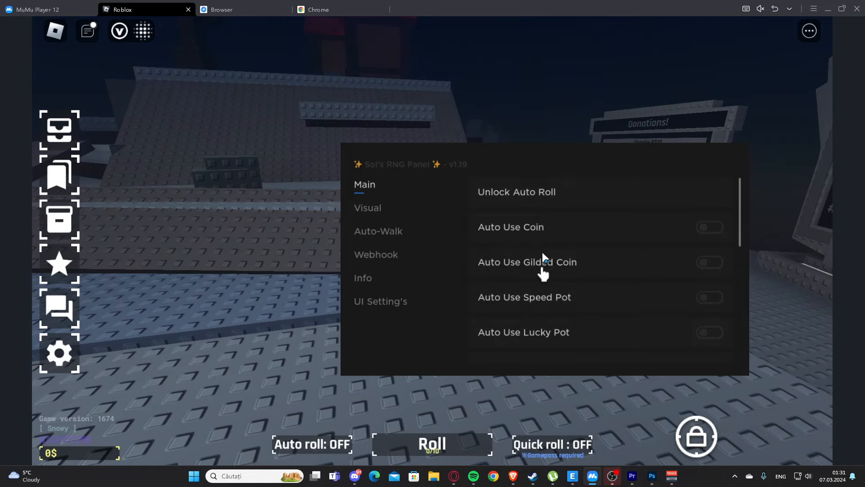
pyautogui.click(710, 226)
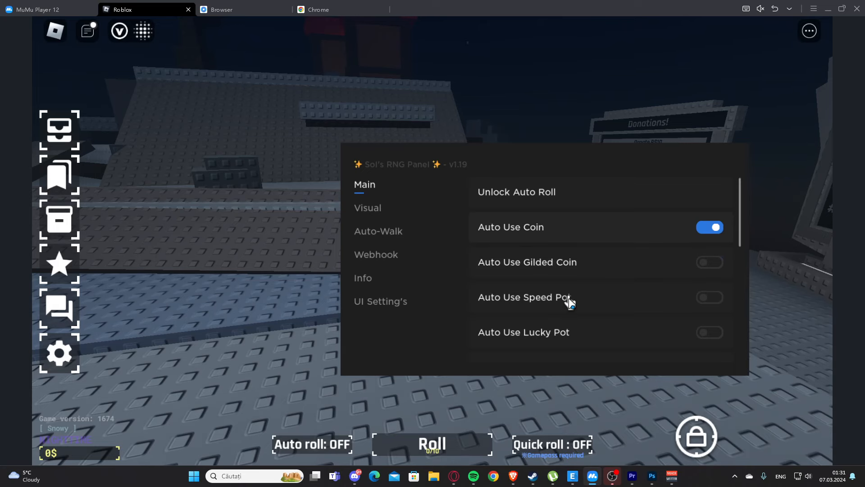
pyautogui.scroll(-3)
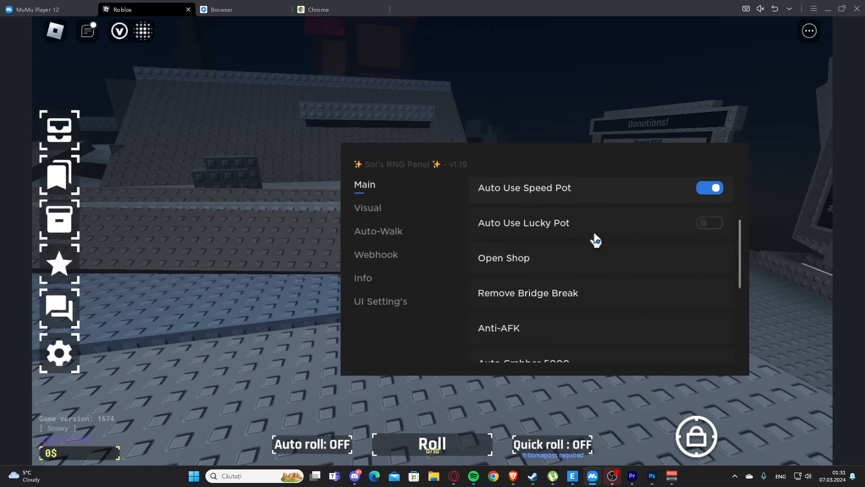
pyautogui.click(503, 258)
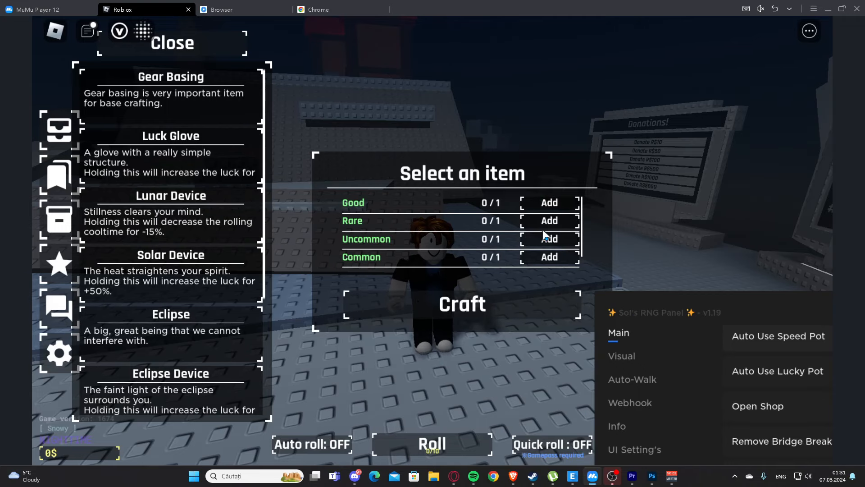
# - View the Jackpot and Exo Gauntlet recipes, then open and close the Aura Filter list
pyautogui.click(170, 259)
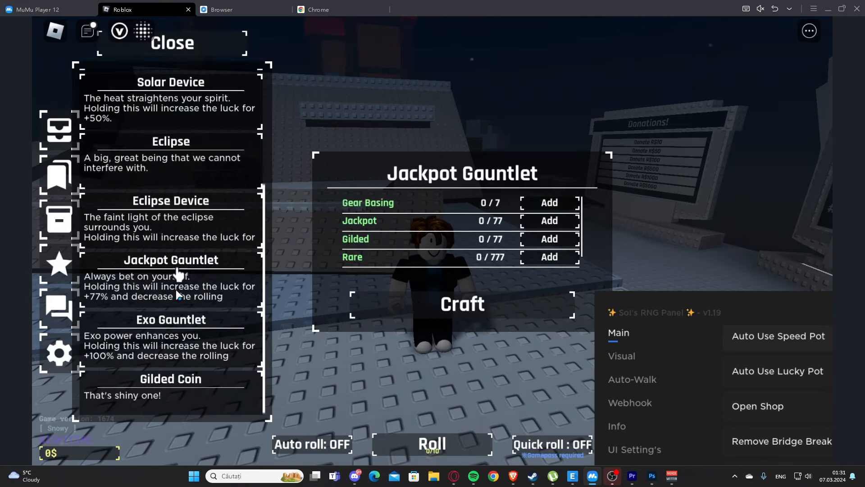
pyautogui.click(171, 379)
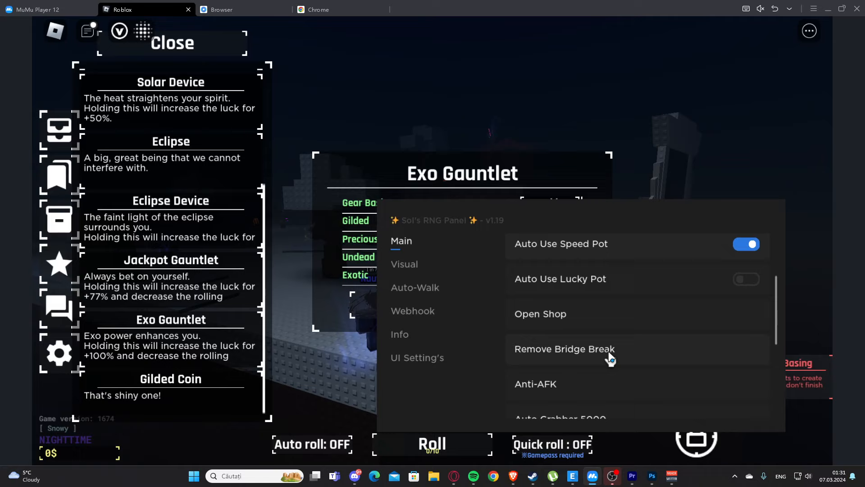
pyautogui.scroll(-3)
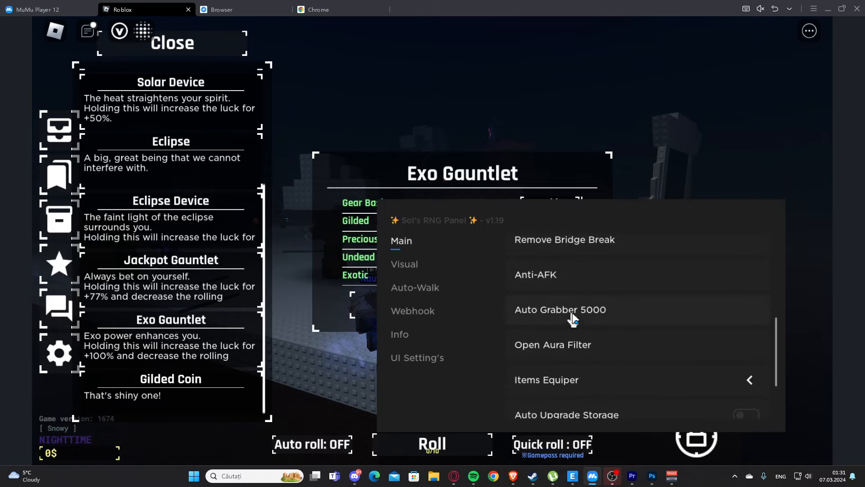
pyautogui.click(551, 345)
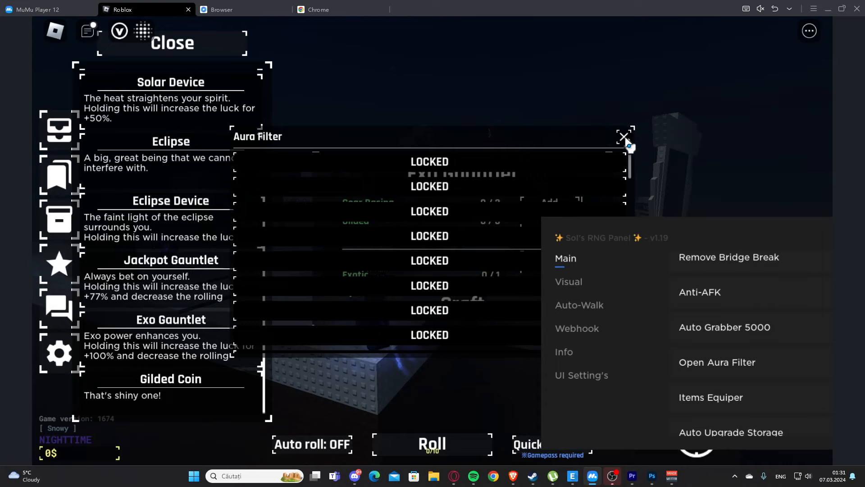
pyautogui.click(623, 137)
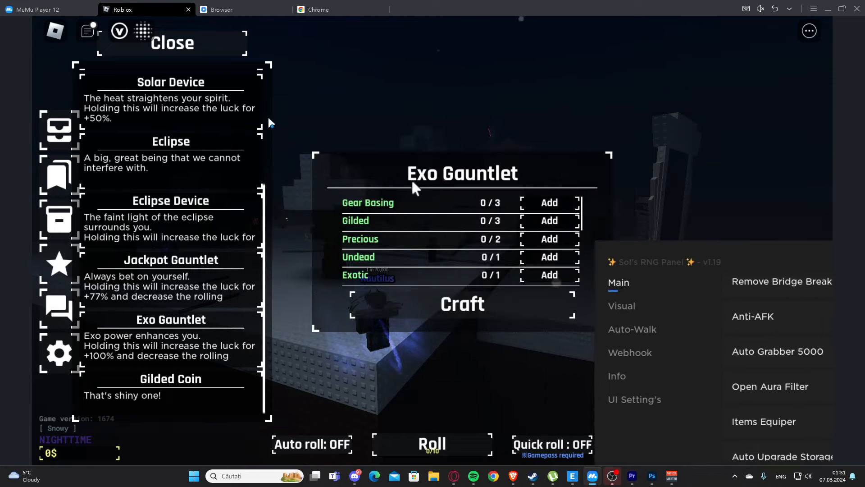
# - Close the crafting window, enable Auto Upgrade Storage and Auto Craft Gilded Coin, and show Visual settings
pyautogui.click(171, 42)
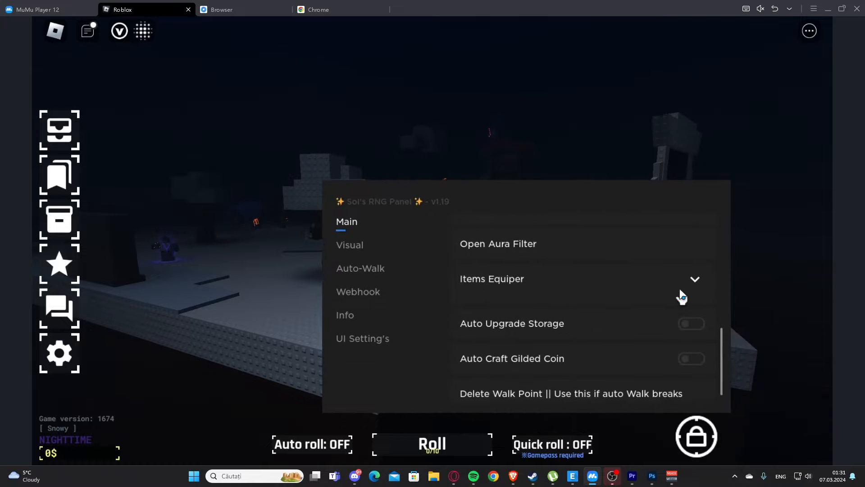
pyautogui.click(691, 324)
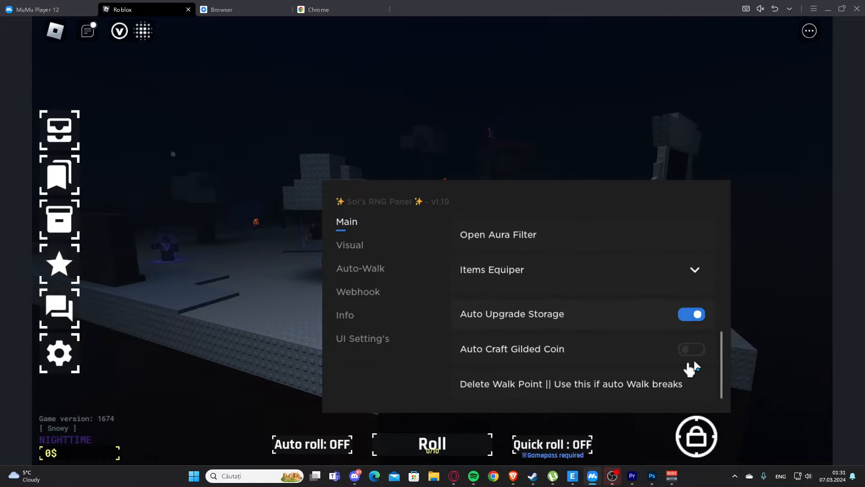
pyautogui.click(690, 349)
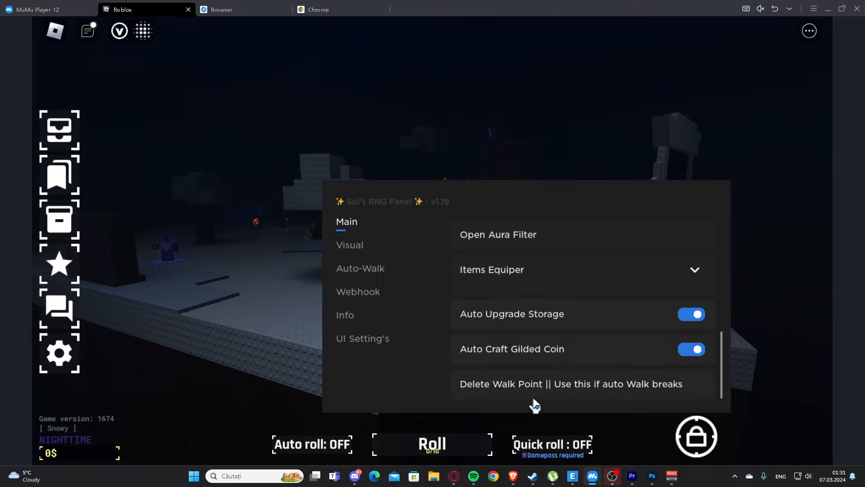
pyautogui.click(349, 244)
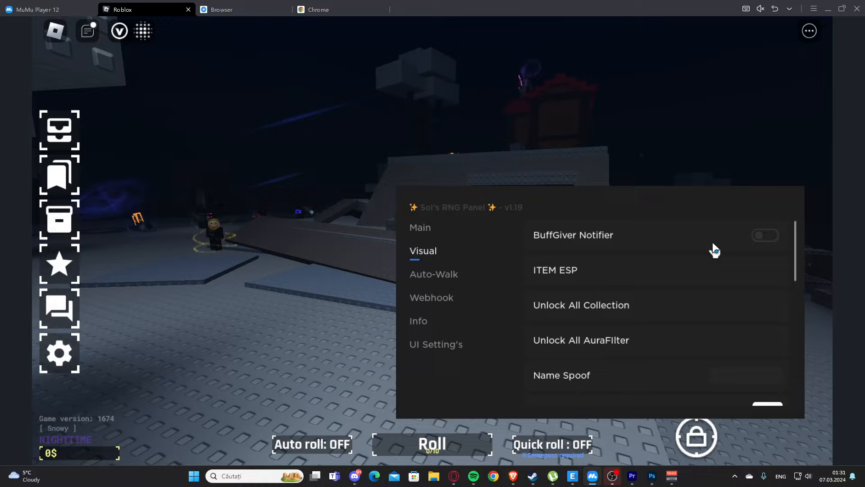
# - Toggle buff giver notifications and dismiss the client-side-only warning
pyautogui.click(765, 236)
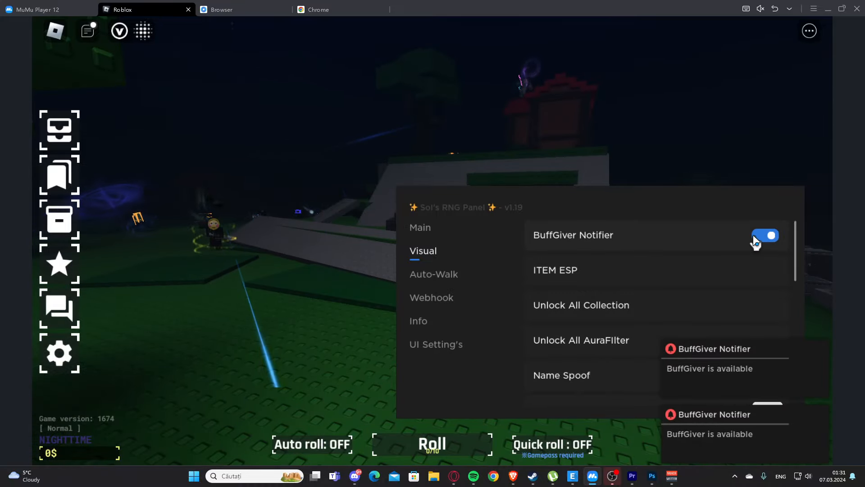
pyautogui.click(764, 235)
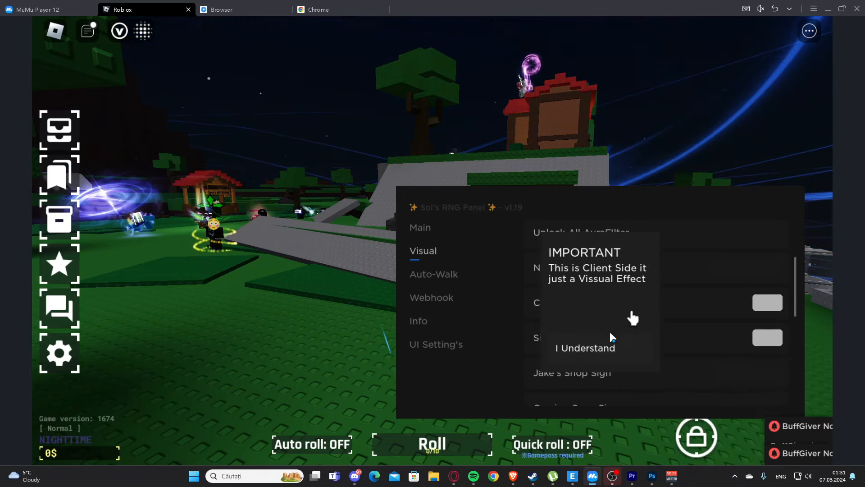
pyautogui.click(584, 348)
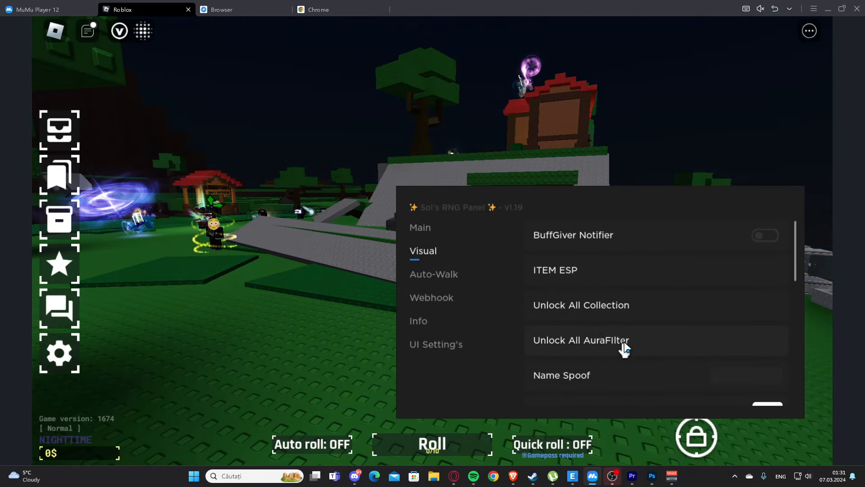
# - Recolour the centre bottom buttons and the side menu buttons purple
pyautogui.scroll(-3)
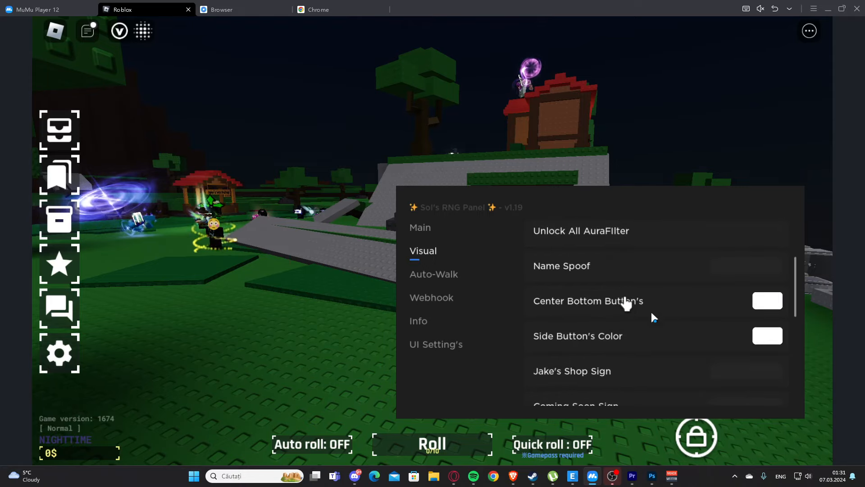
pyautogui.moveTo(734, 314)
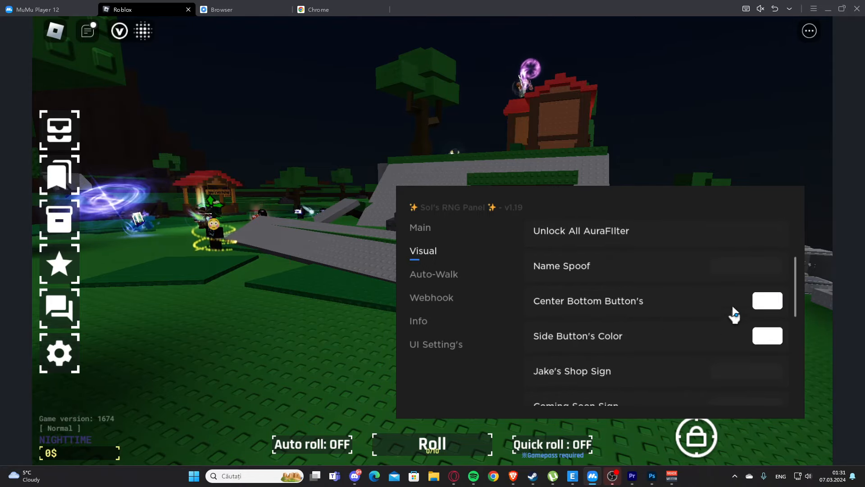
pyautogui.click(767, 300)
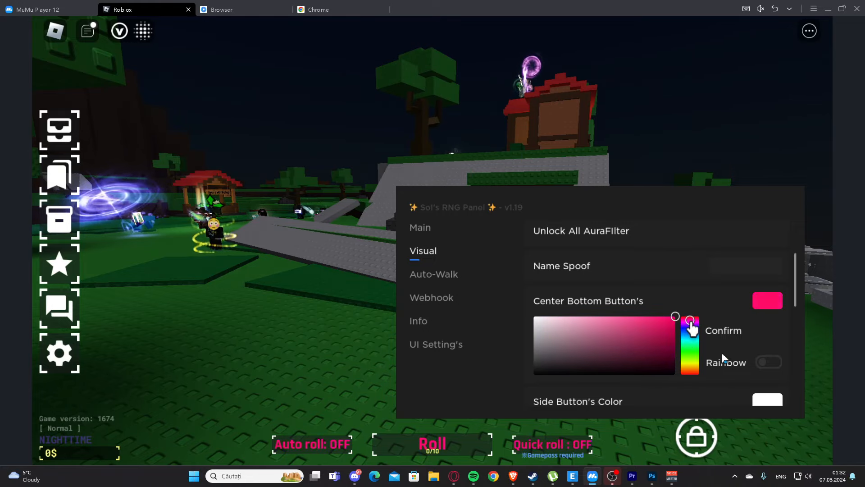
pyautogui.click(767, 361)
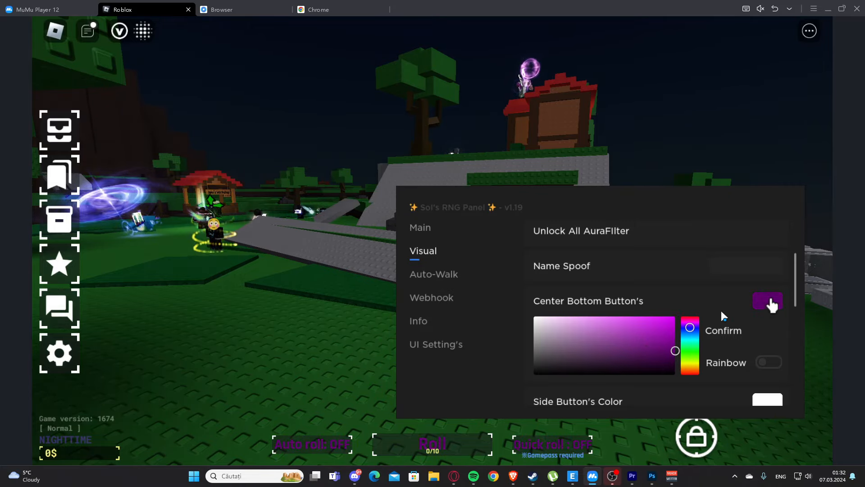
pyautogui.click(723, 330)
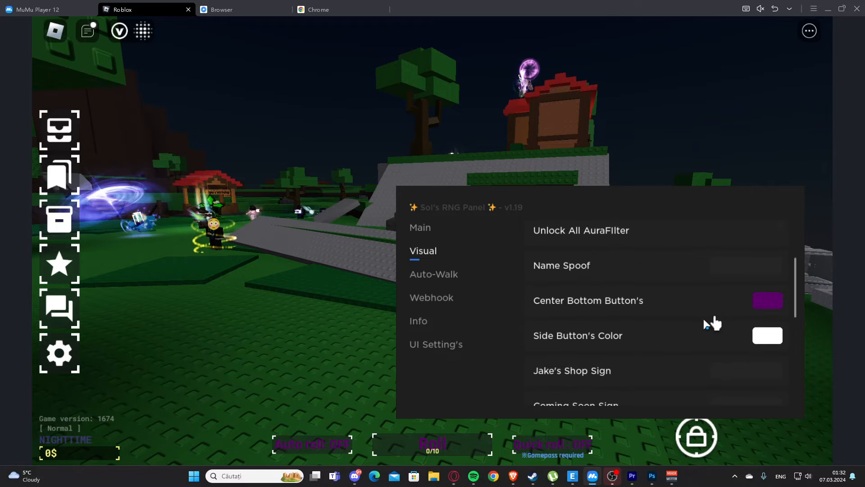
pyautogui.click(766, 335)
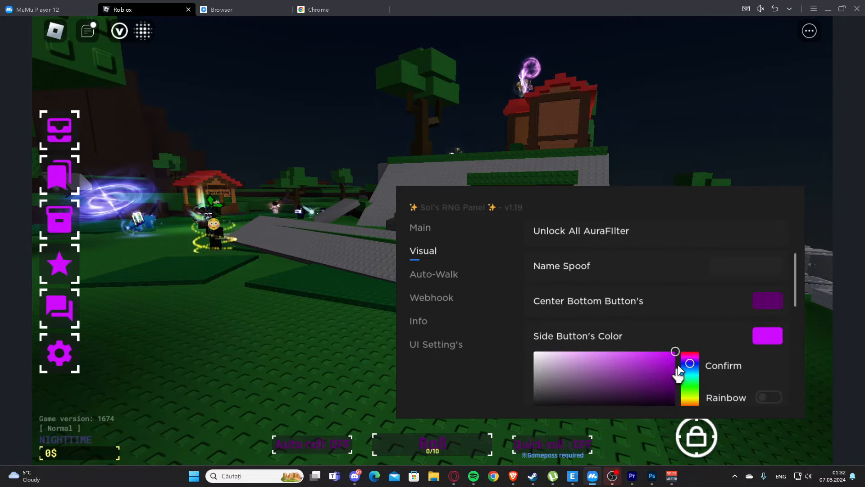
pyautogui.scroll(-3)
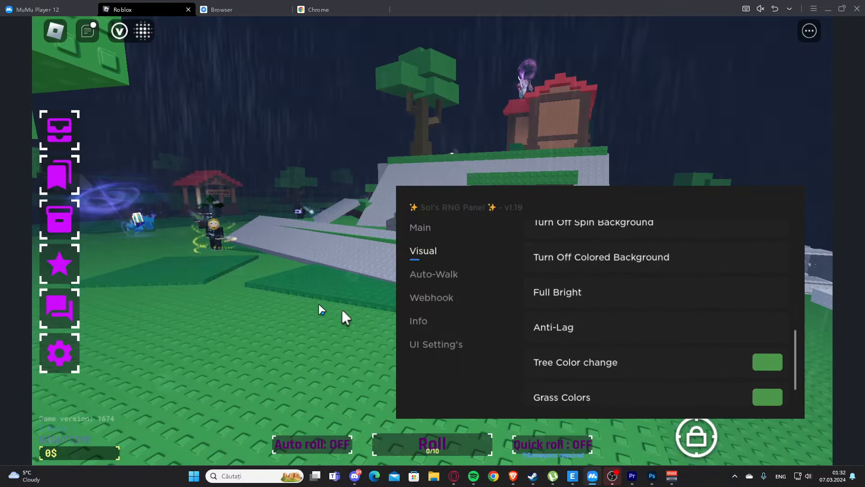
# - Set the tree colour to pinkish purple
pyautogui.scroll(-3)
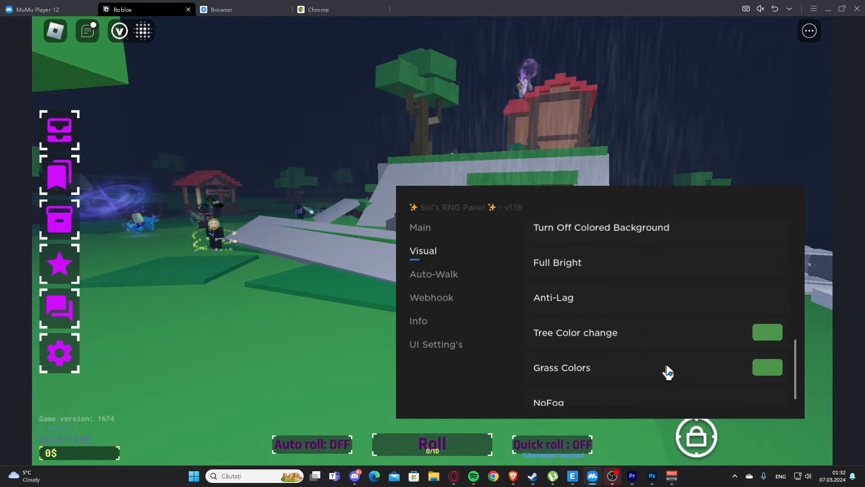
pyautogui.click(767, 331)
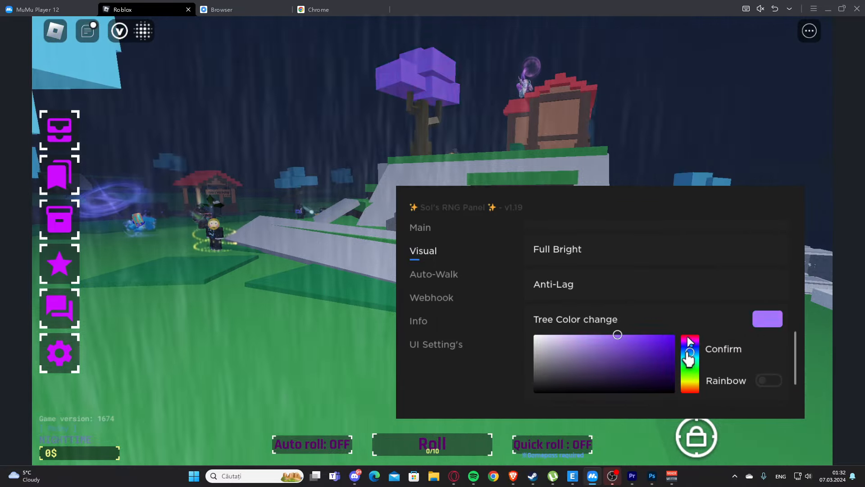
pyautogui.click(722, 349)
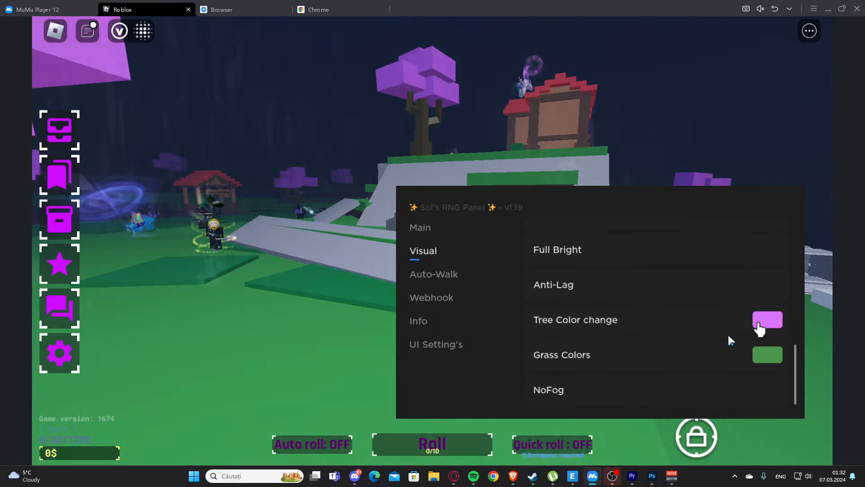
# - Turn off rainbow cycling for the grass and set it to green
pyautogui.click(767, 354)
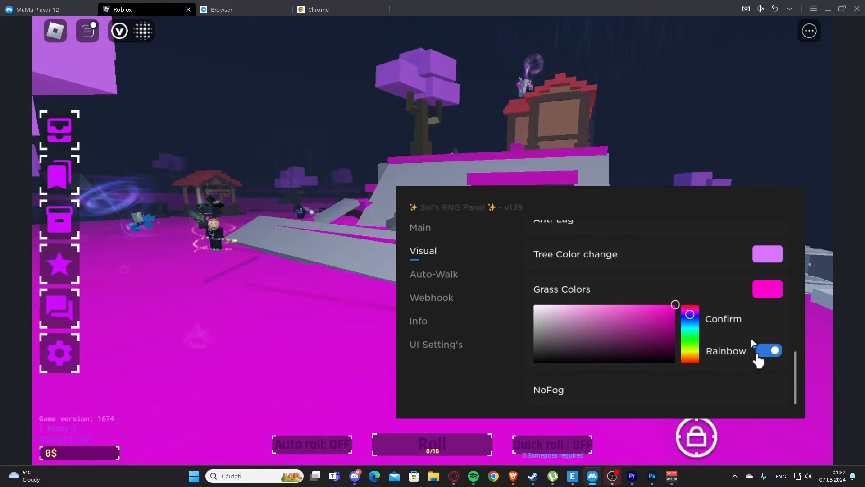
pyautogui.click(769, 351)
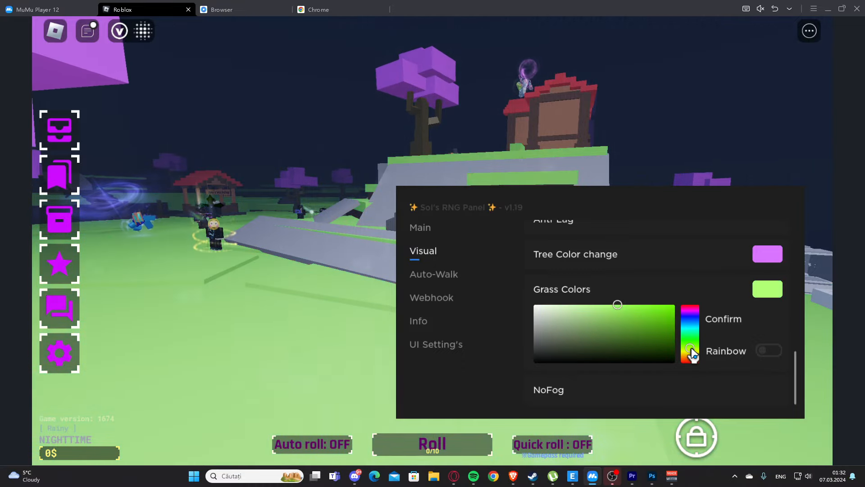
pyautogui.scroll(3)
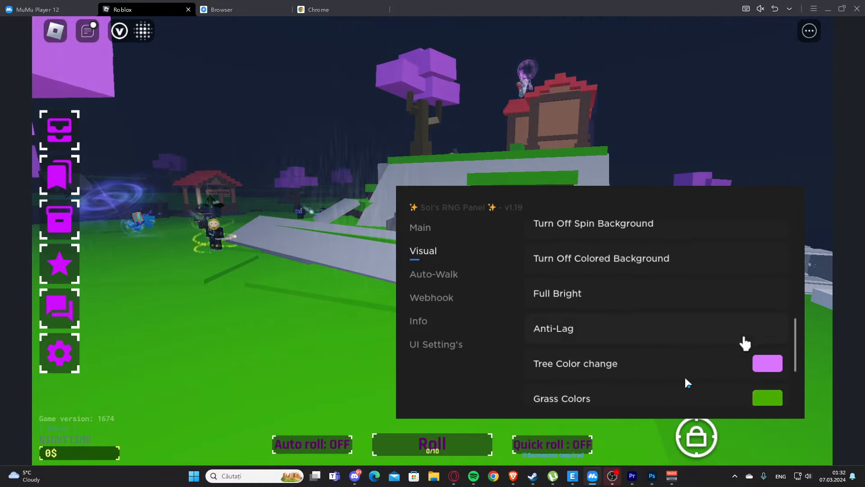
pyautogui.click(767, 398)
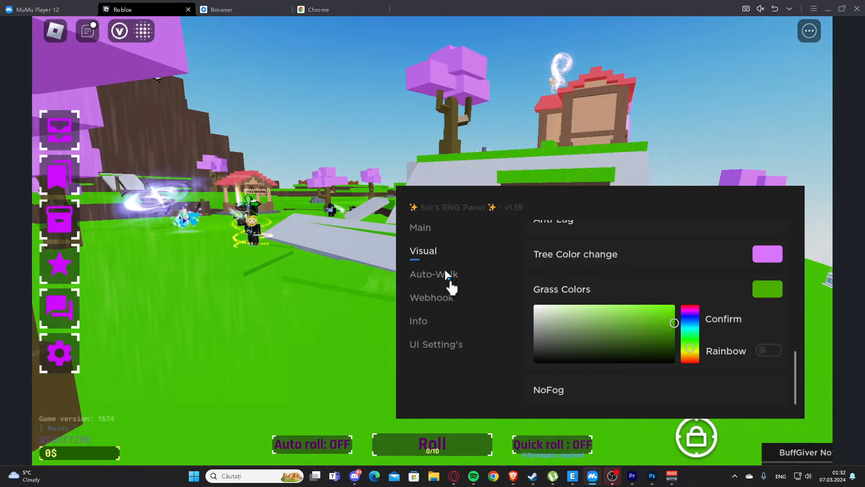
# - Open Auto-Walk and toggle the walk-to-coins option
pyautogui.click(433, 275)
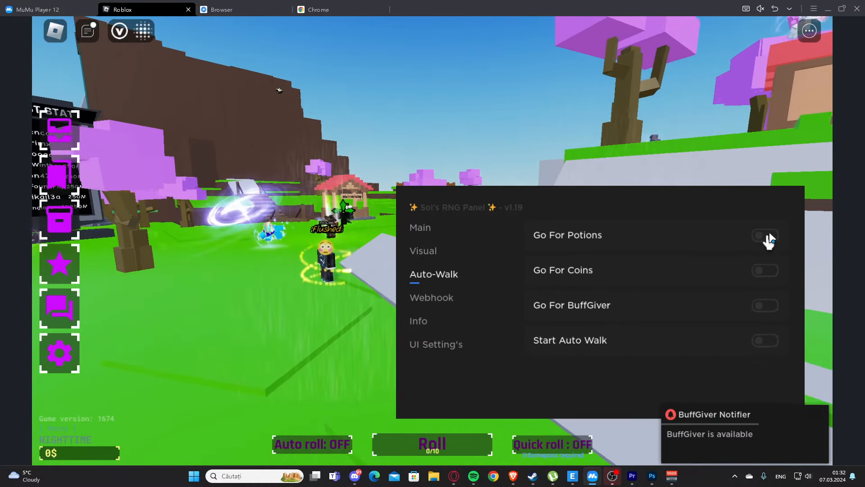
pyautogui.click(764, 270)
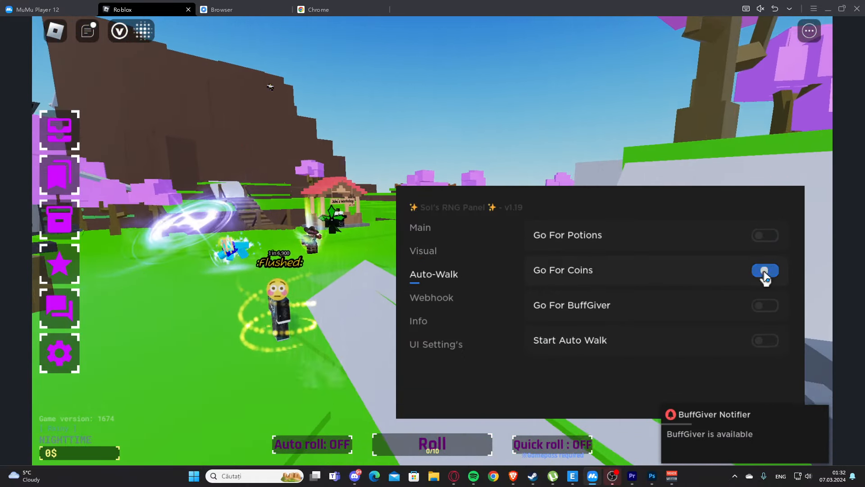
pyautogui.click(764, 270)
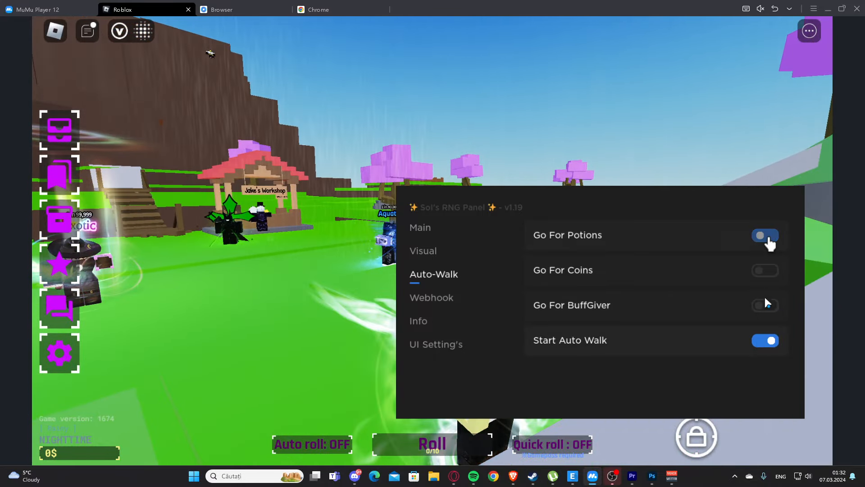
# - Browse Webhook and Info, set the UI colour to rainbow, and return to Main
pyautogui.click(431, 298)
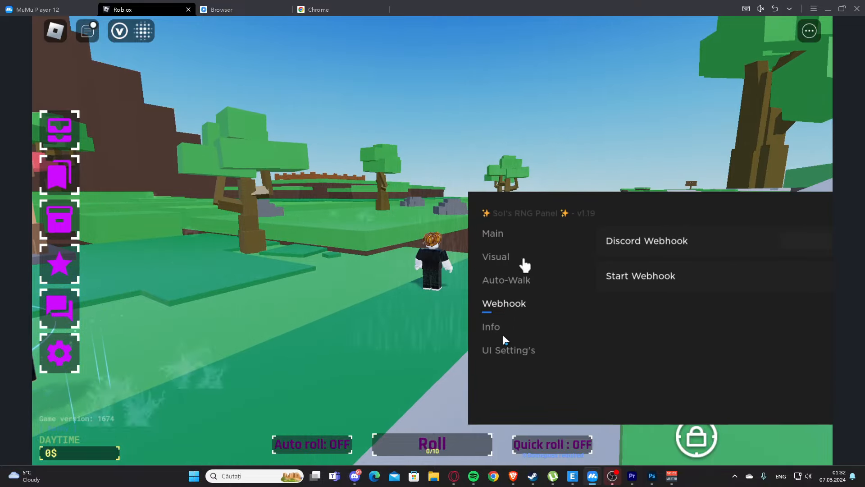
pyautogui.click(491, 326)
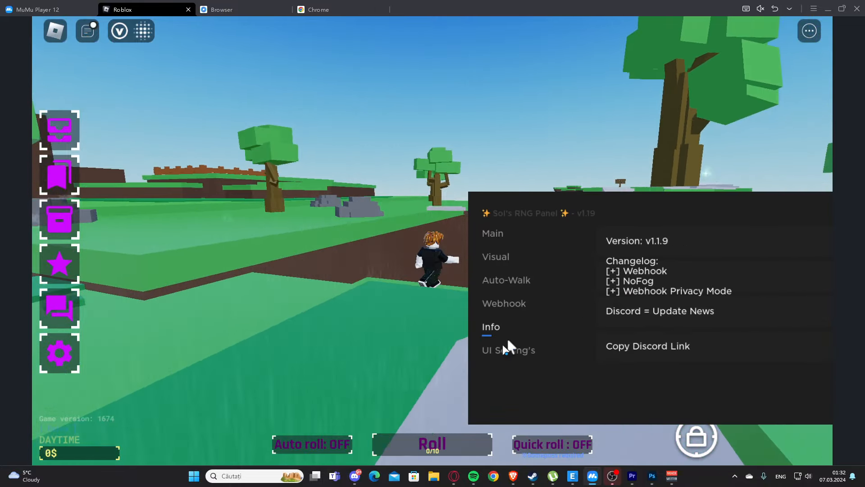
pyautogui.click(508, 350)
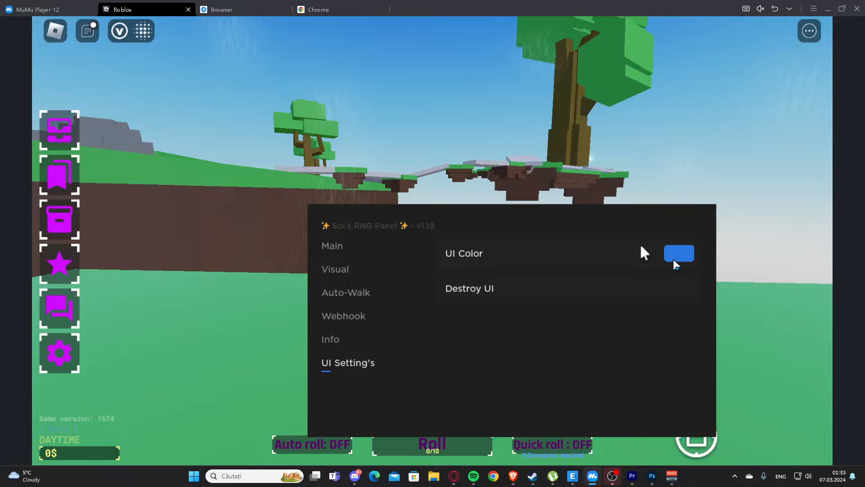
pyautogui.click(678, 254)
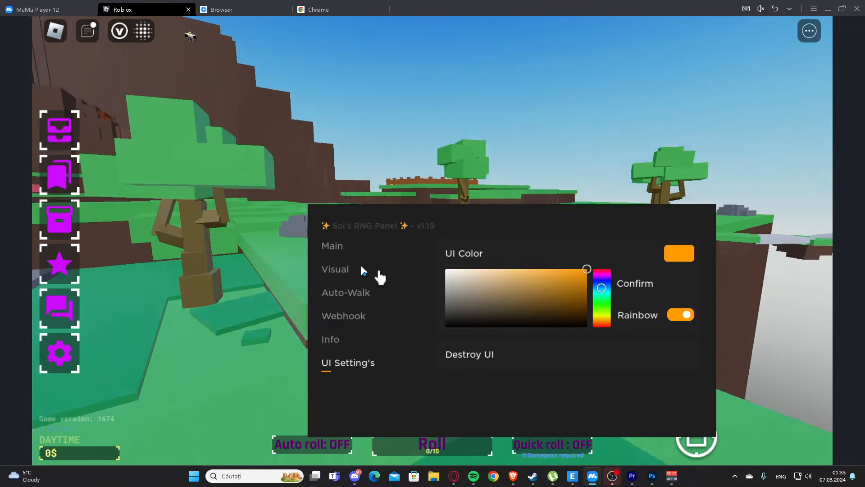
pyautogui.click(332, 246)
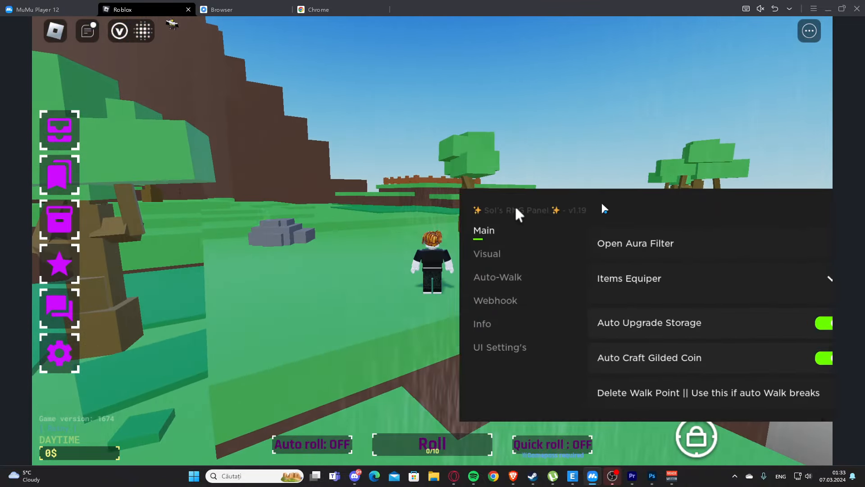